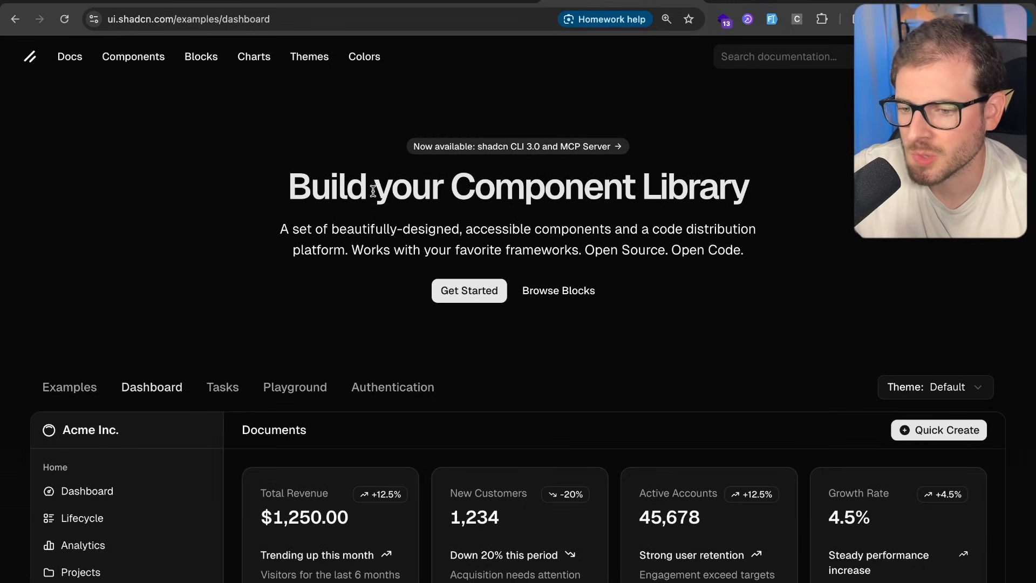
{"action": "mouse_move", "coordinate": [344, 222]}
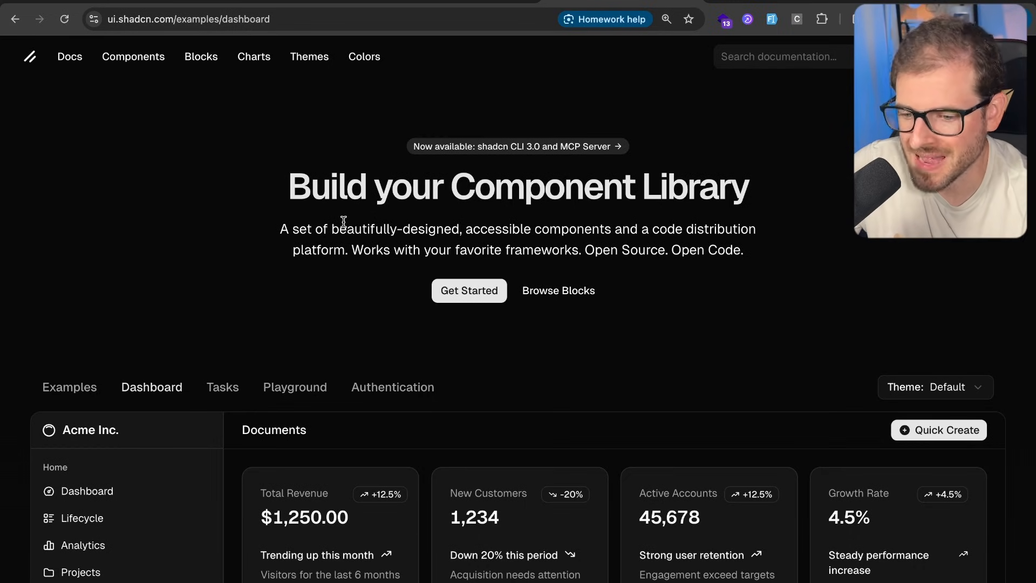
Scroll through the shadcn dashboard example before moving to the local StrudelCookbook page
{"action": "scroll", "scroll_direction": "down", "scroll_amount": 3}
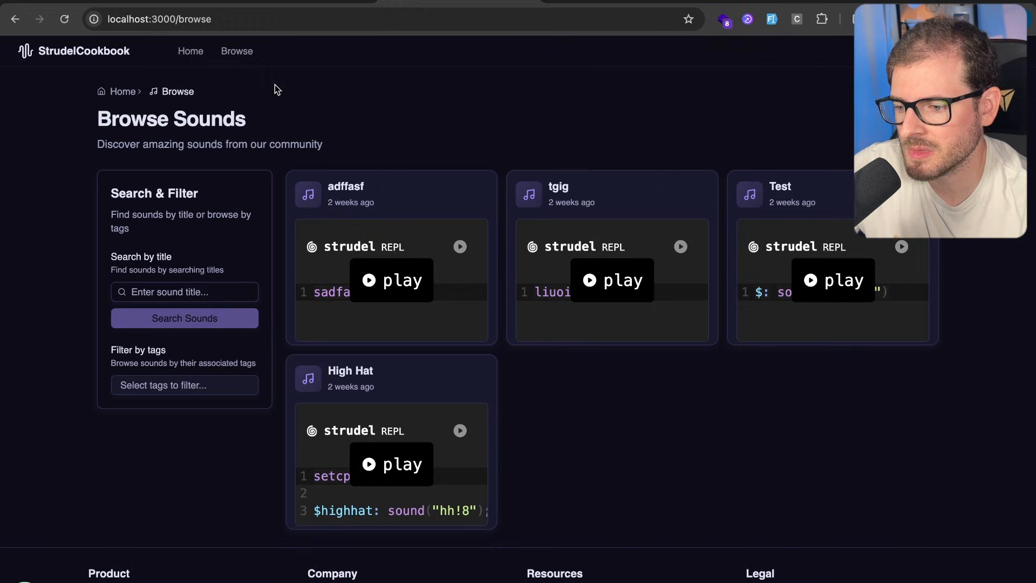
{"action": "mouse_move", "coordinate": [410, 124]}
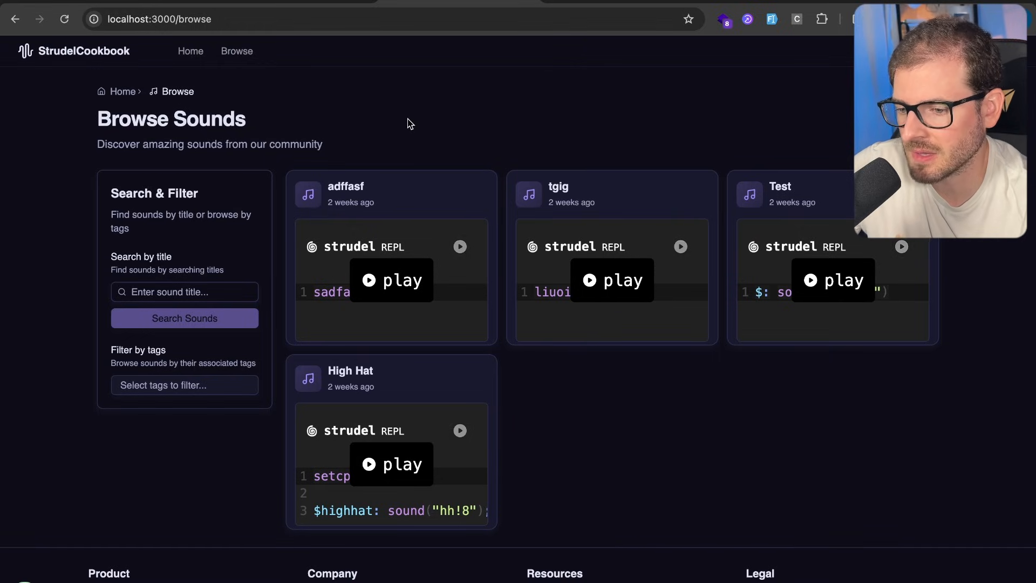
Navigate the browser to tweakcn.com to reach the tweakcn landing page
{"action": "type", "text": "tweakcn.com"}
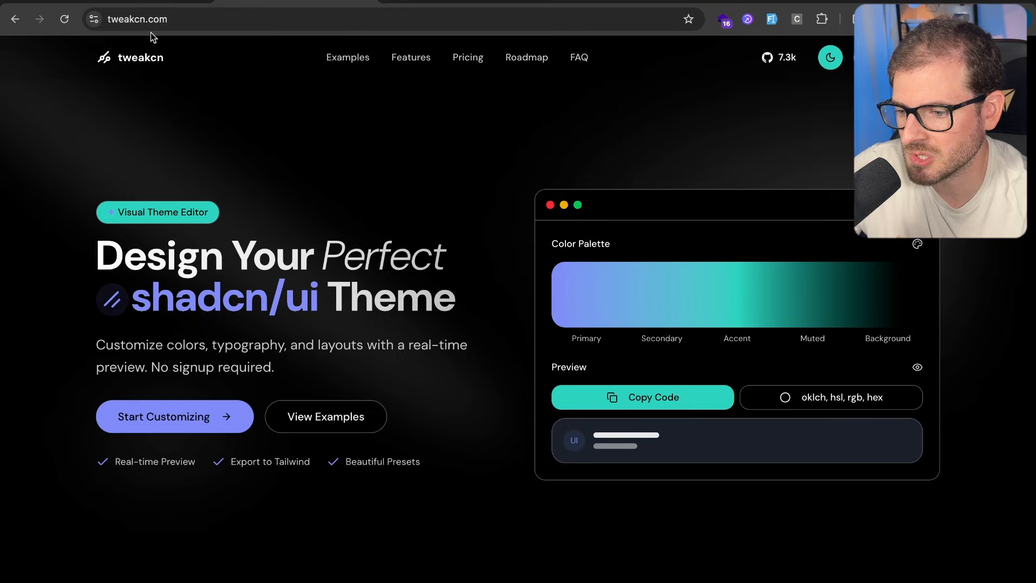
{"action": "mouse_move", "coordinate": [362, 214]}
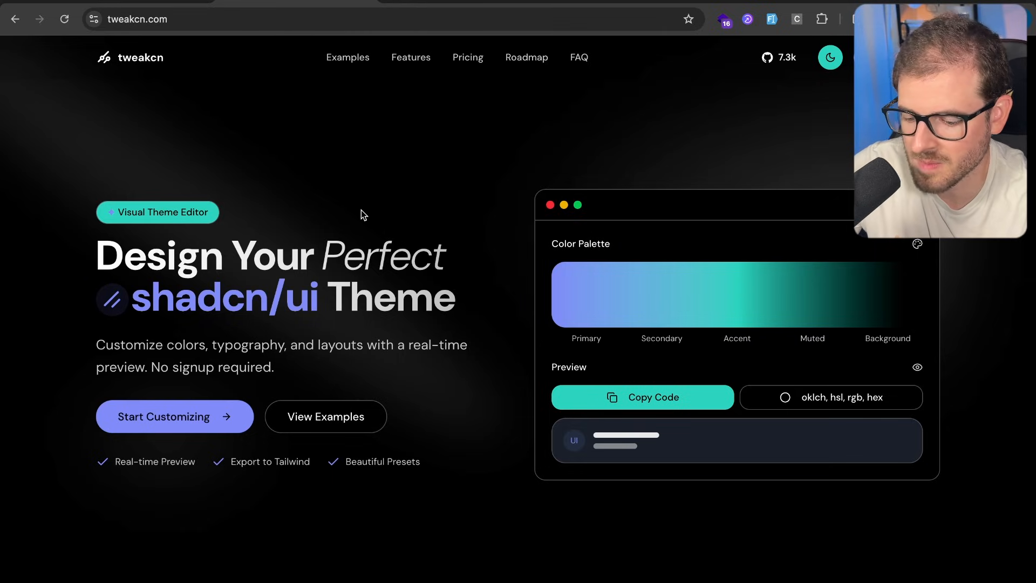
{"action": "mouse_move", "coordinate": [191, 424]}
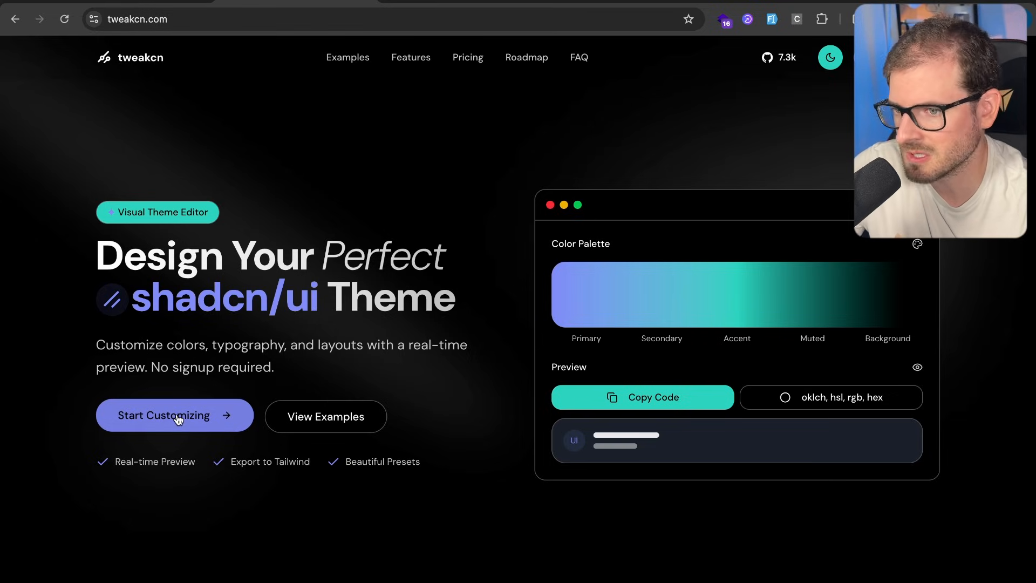
Start customizing and apply the Doom 64 preset after trying Bubblegum
{"action": "left_click", "coordinate": [175, 414]}
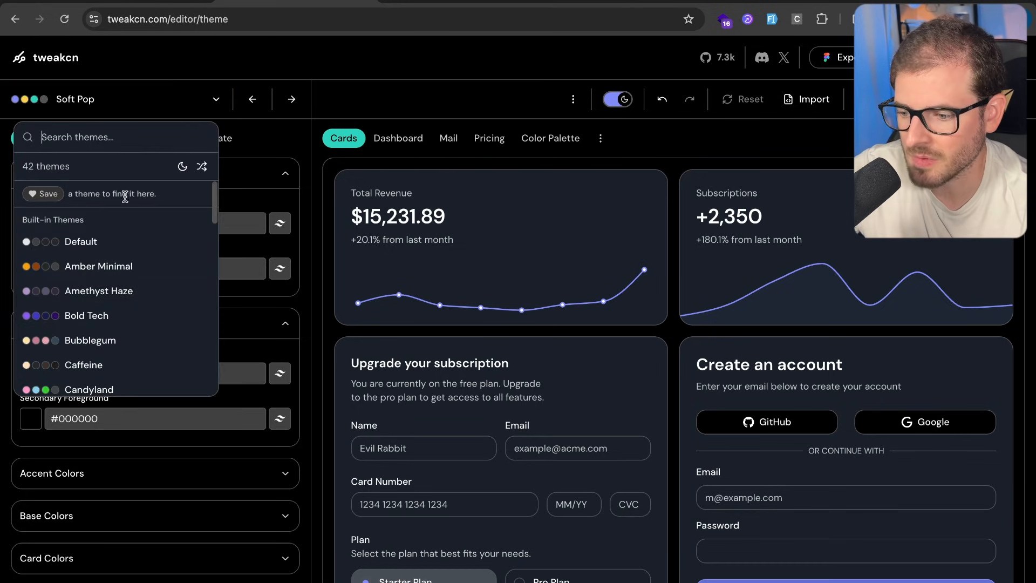
{"action": "scroll", "scroll_direction": "down", "scroll_amount": 3}
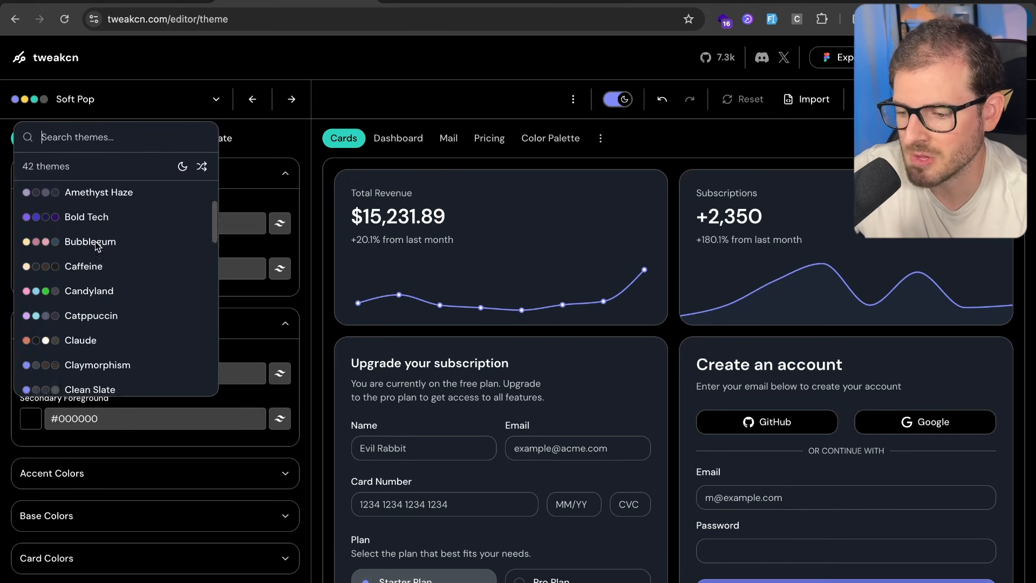
{"action": "left_click", "coordinate": [90, 242]}
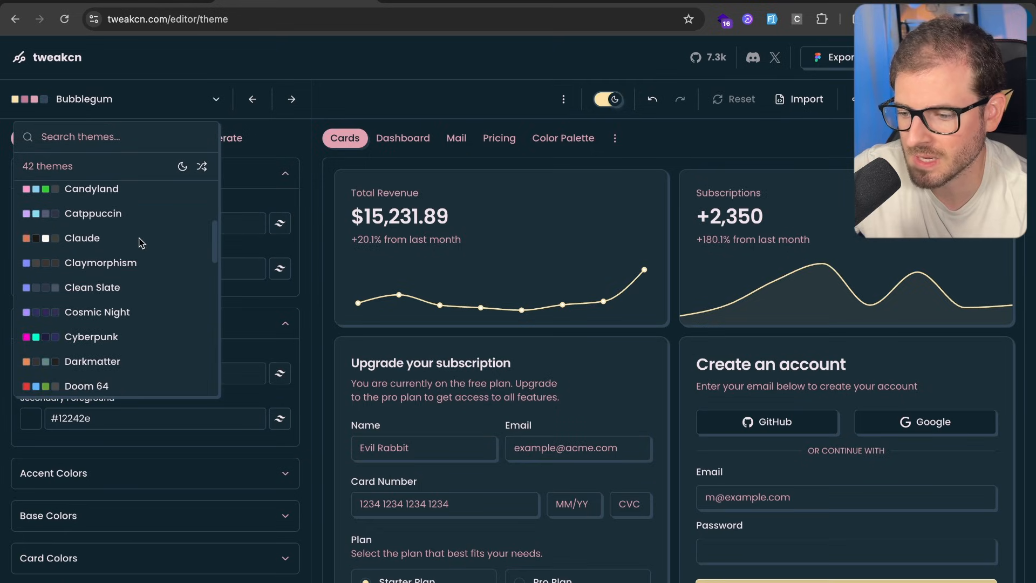
{"action": "left_click", "coordinate": [91, 189]}
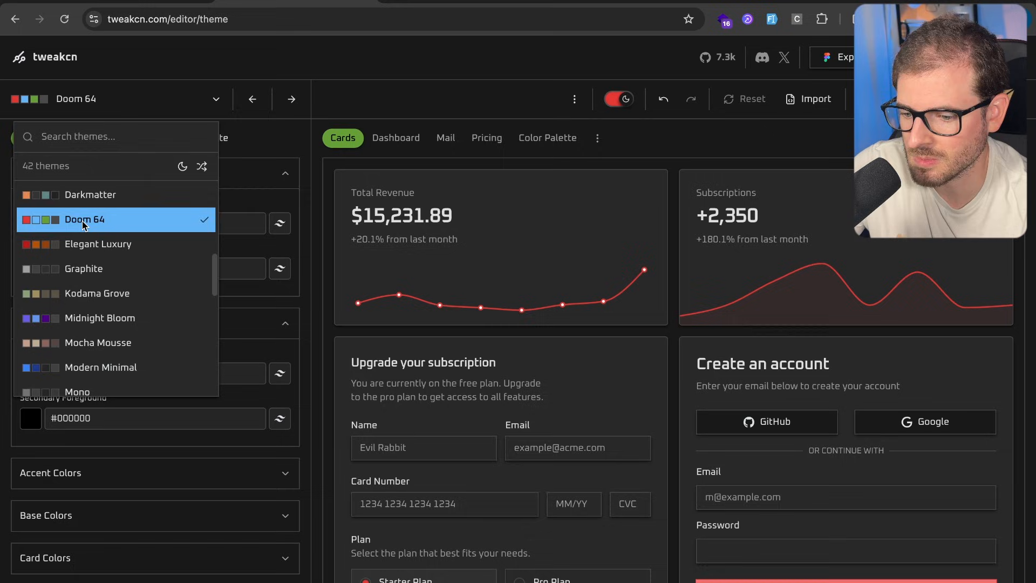
{"action": "left_click", "coordinate": [84, 221]}
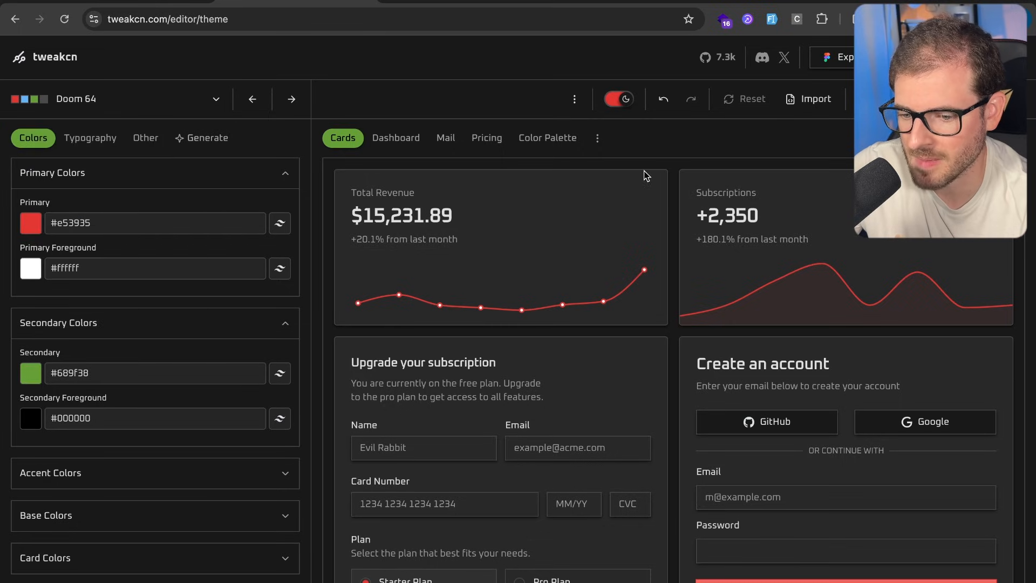
{"action": "mouse_move", "coordinate": [314, 189]}
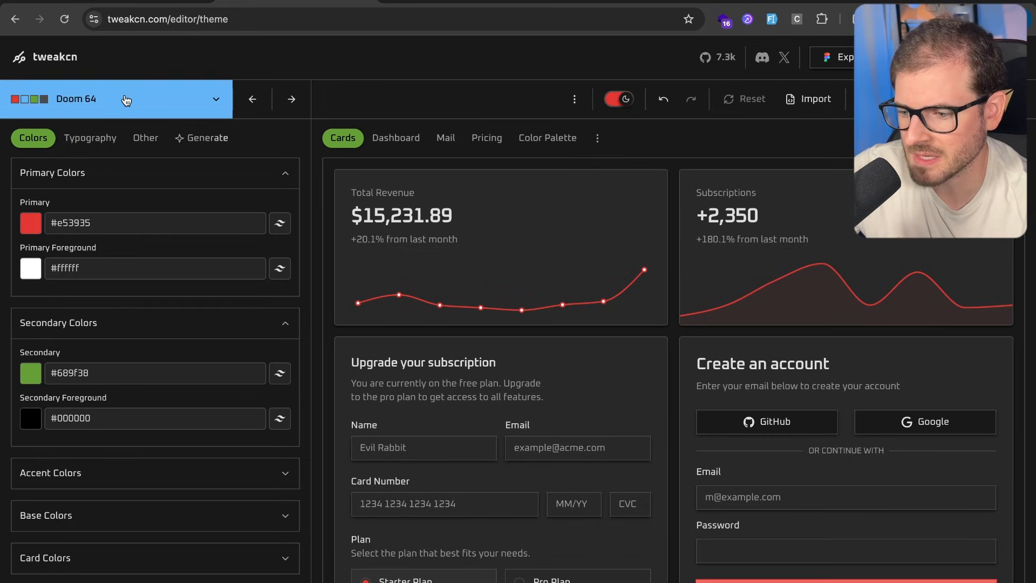
{"action": "mouse_move", "coordinate": [121, 167]}
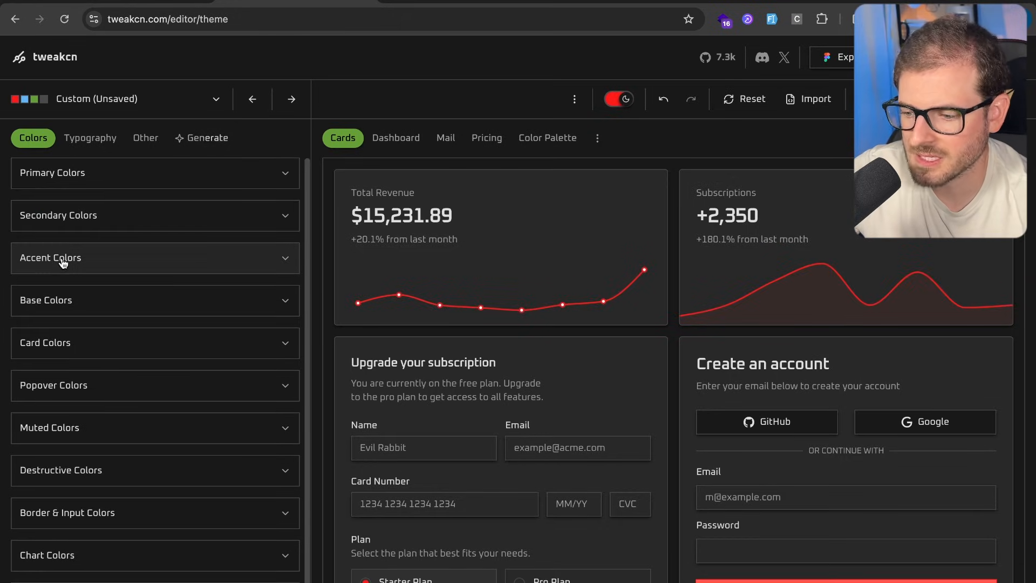
{"action": "mouse_move", "coordinate": [257, 274]}
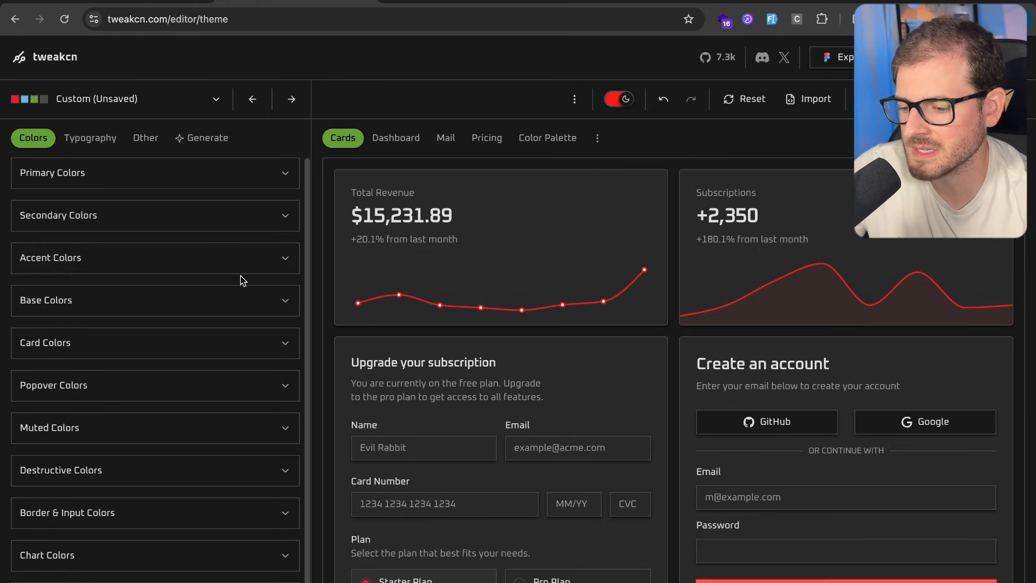
Preview on the Dashboard example and set the secondary colour to lime green #77ff00
{"action": "left_click", "coordinate": [396, 139]}
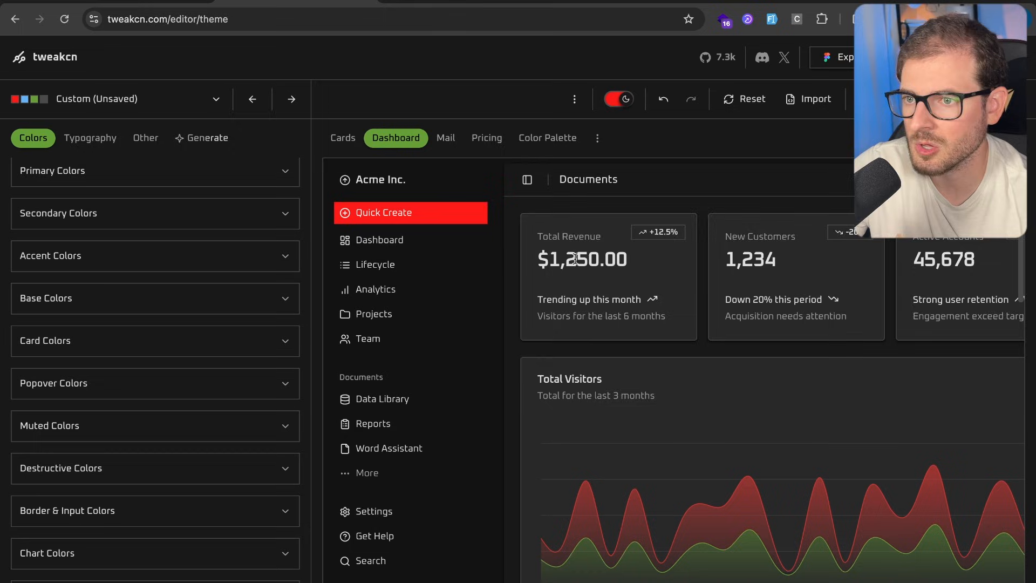
{"action": "scroll", "scroll_direction": "down", "scroll_amount": 3}
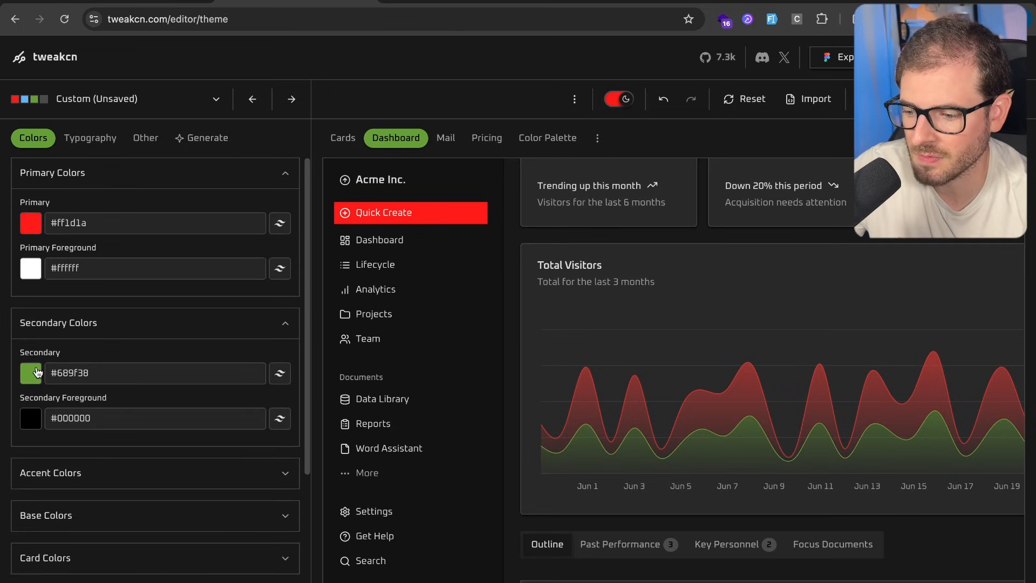
{"action": "left_click", "coordinate": [31, 372]}
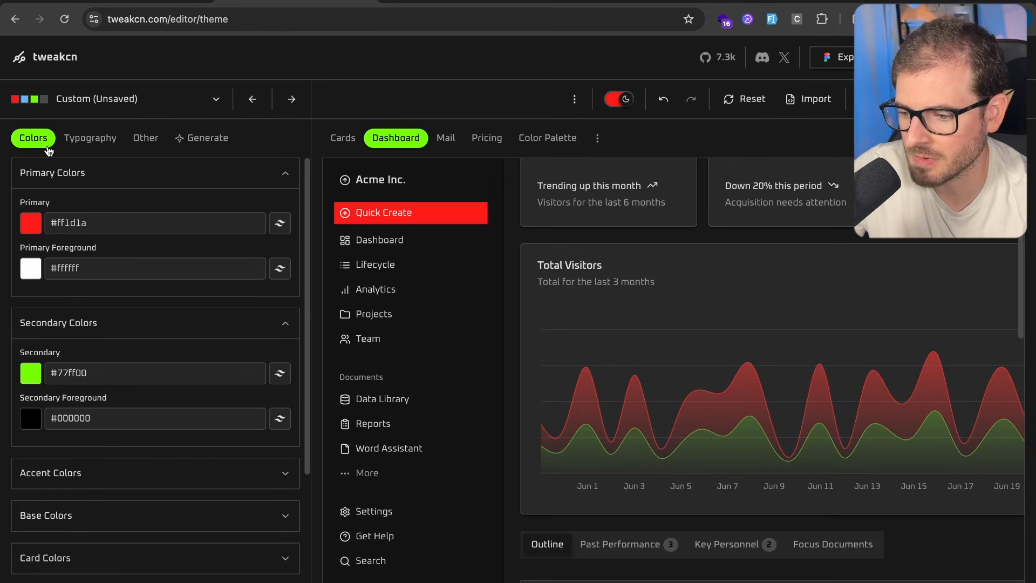
{"action": "left_click", "coordinate": [91, 138]}
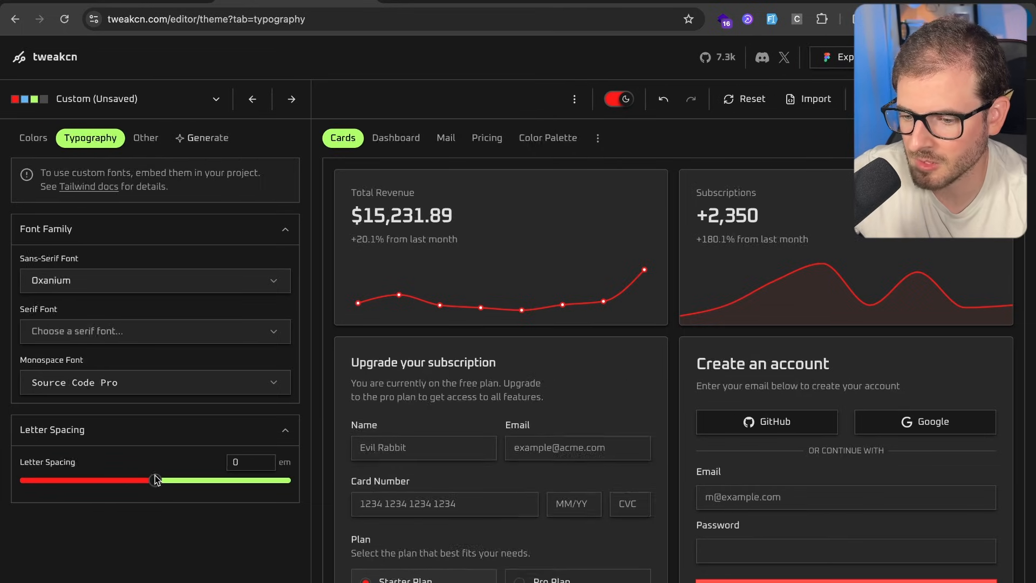
Set letter spacing to -0.05em and the sans-serif font to Akatab, then leave the serif list
{"action": "left_click_drag", "start_coordinate": [153, 480], "coordinate": [237, 492]}
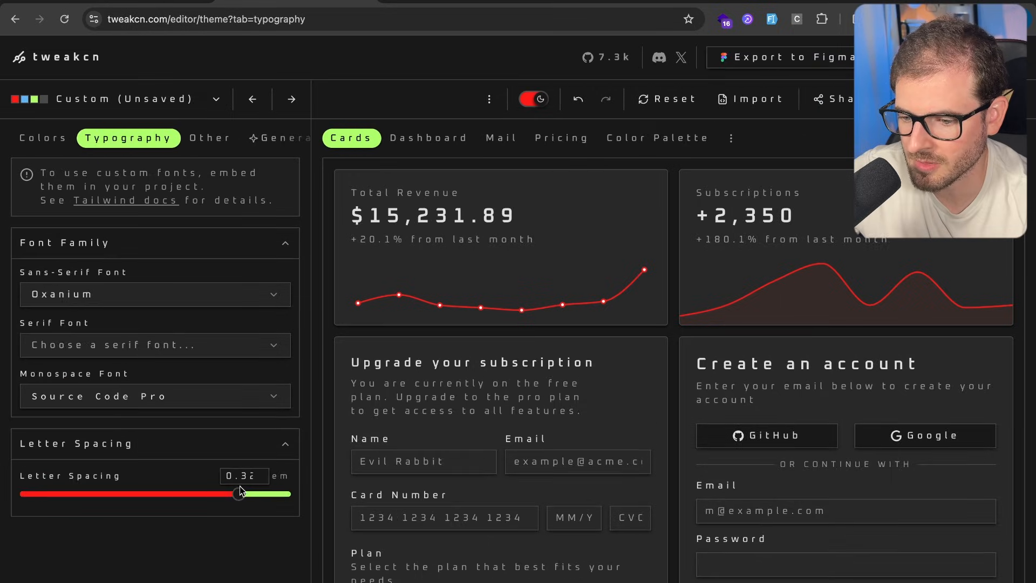
{"action": "left_click_drag", "start_coordinate": [238, 494], "coordinate": [143, 480]}
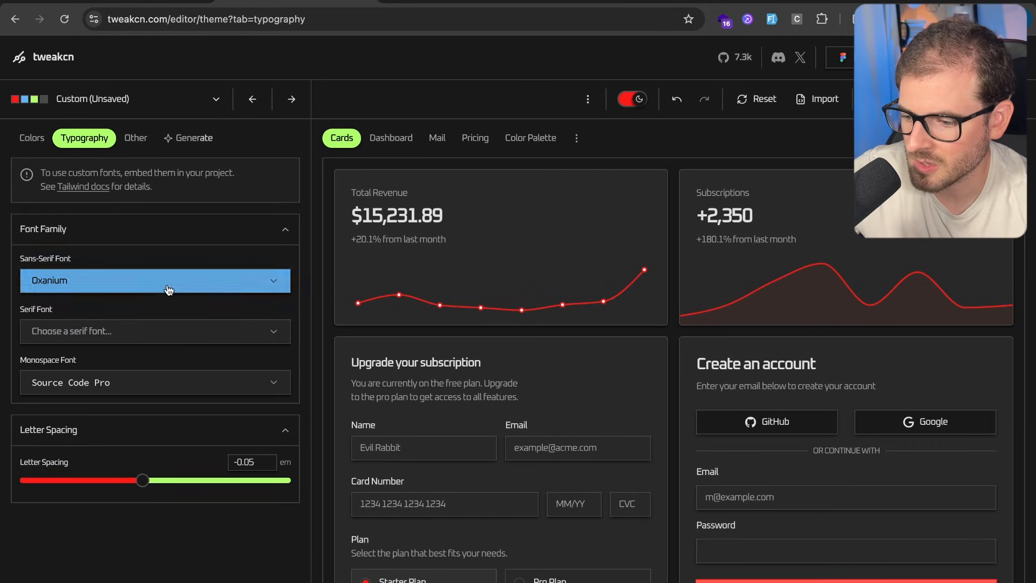
{"action": "left_click", "coordinate": [155, 281]}
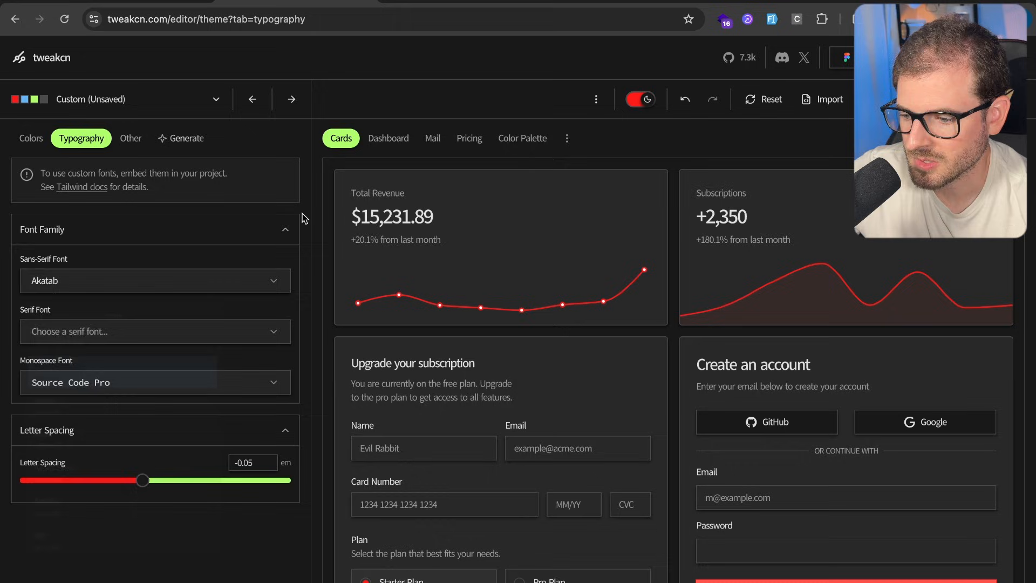
{"action": "left_click", "coordinate": [155, 331]}
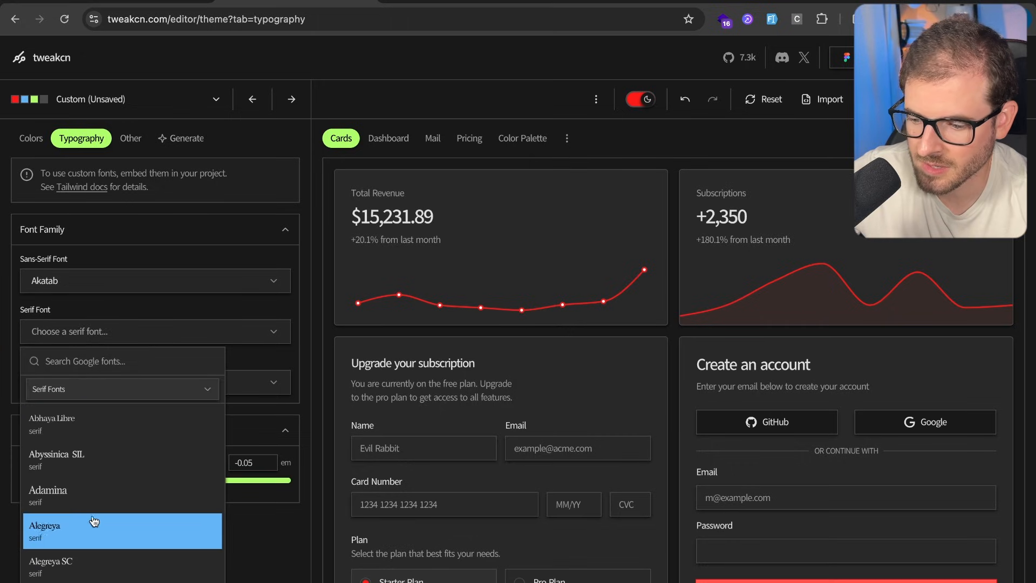
{"action": "left_click", "coordinate": [131, 138]}
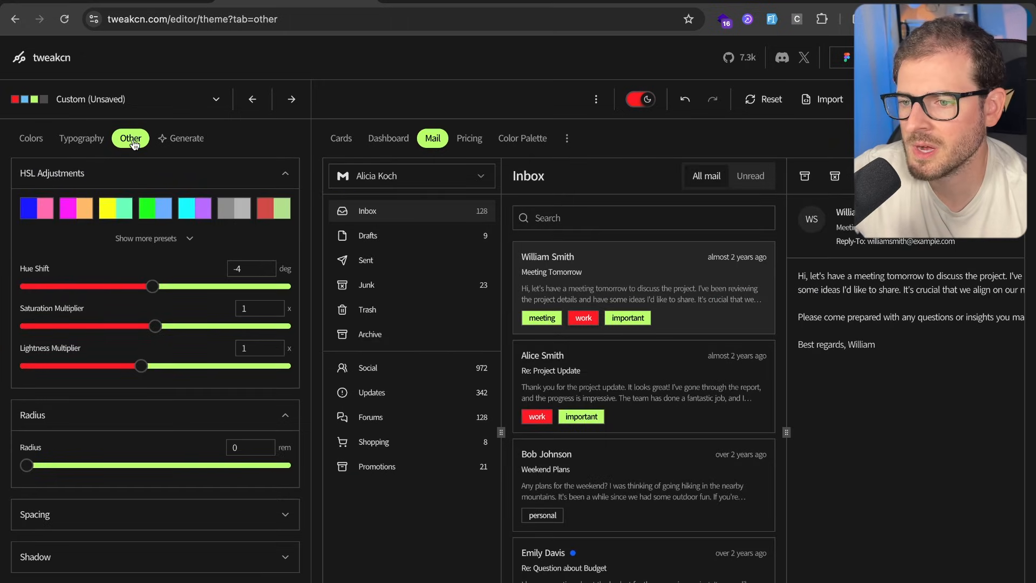
Try the green hue-shift and muted red-green HSL presets, then collapse the colour adjustments
{"action": "left_click", "coordinate": [155, 209]}
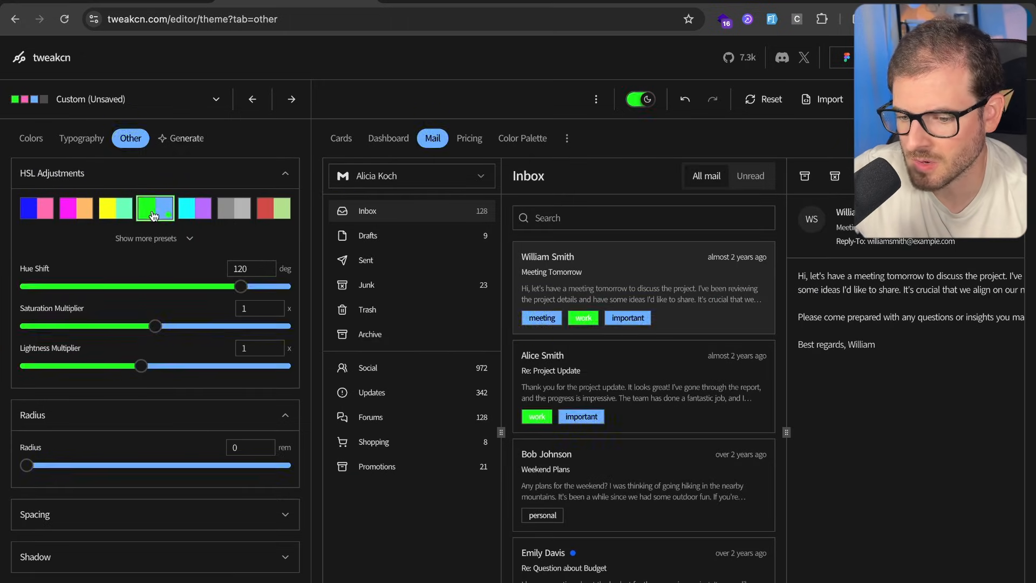
{"action": "left_click", "coordinate": [273, 208]}
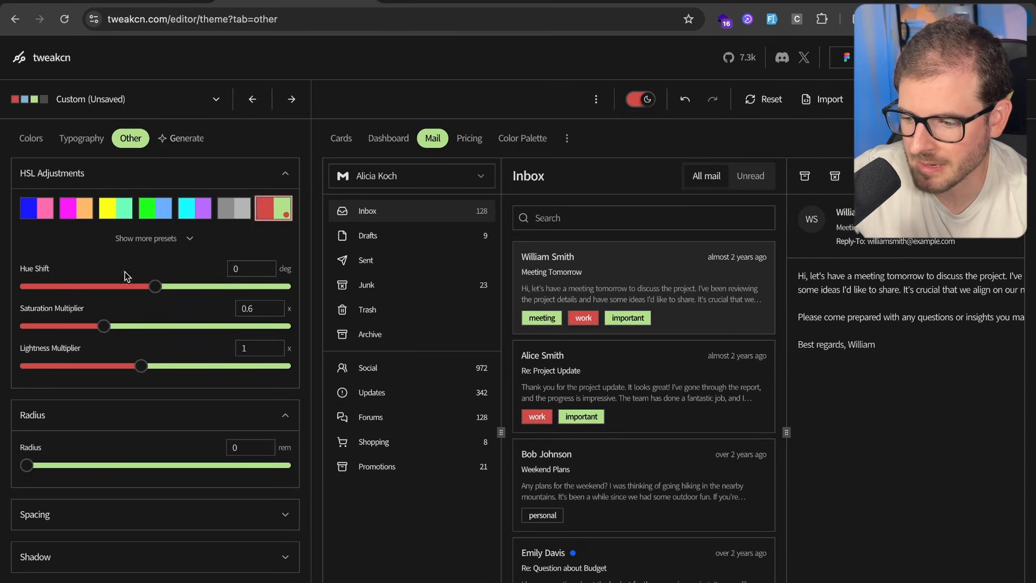
{"action": "left_click", "coordinate": [285, 173]}
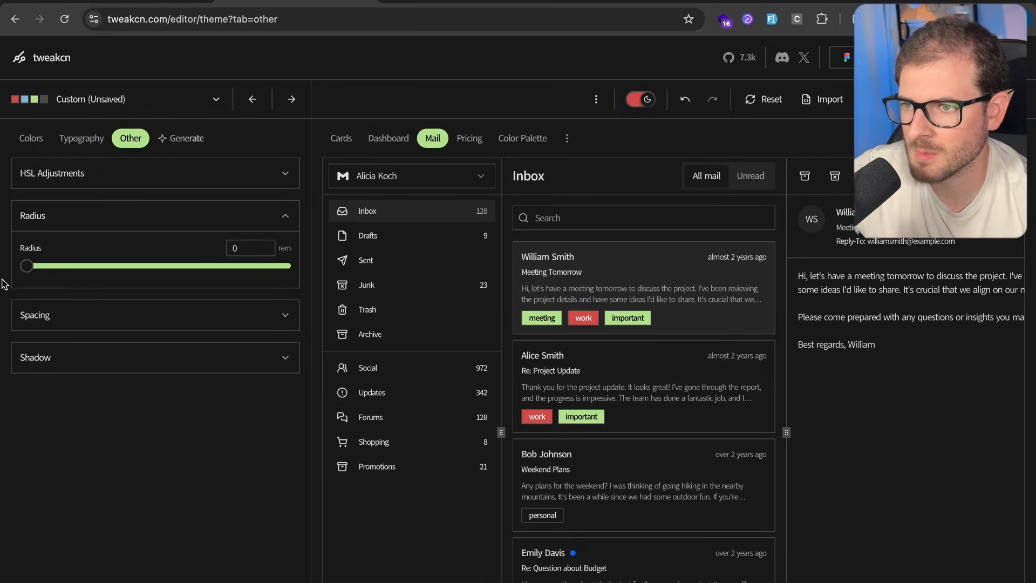
Preview radii up to about 4rem, then settle the corner radius at 0.025rem
{"action": "left_click_drag", "start_coordinate": [26, 265], "coordinate": [58, 266]}
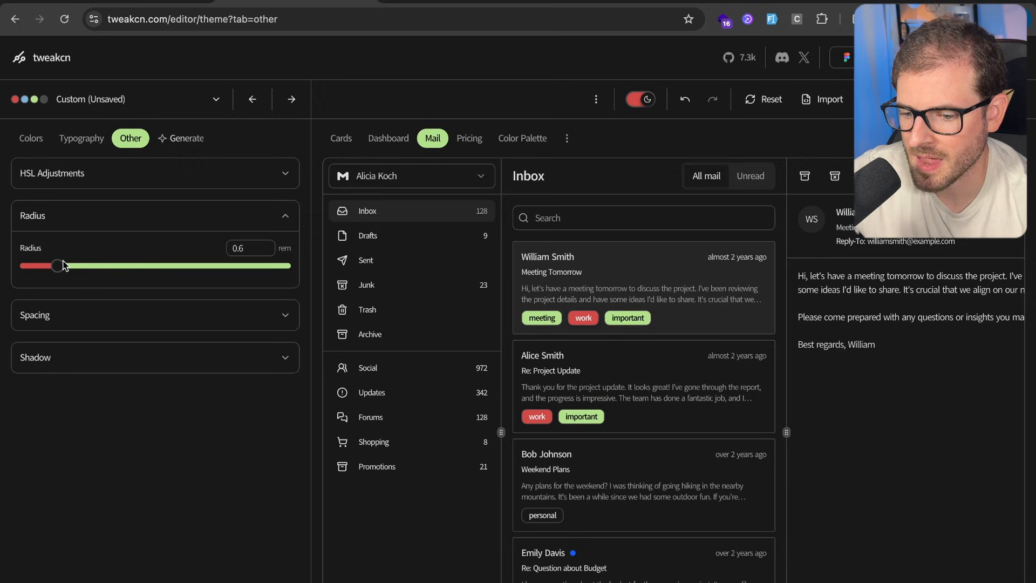
{"action": "left_click_drag", "start_coordinate": [59, 266], "coordinate": [184, 266]}
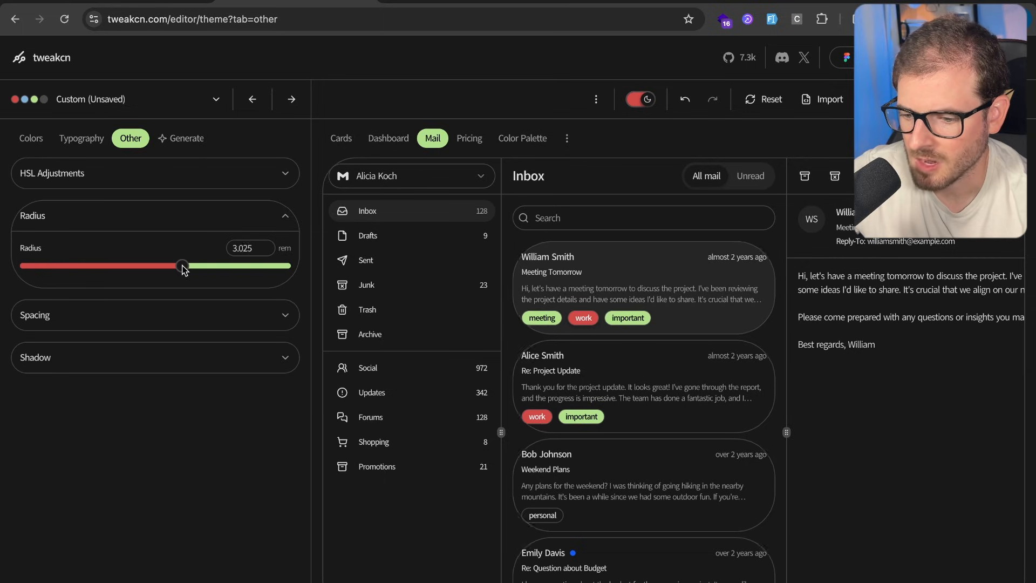
{"action": "left_click_drag", "start_coordinate": [182, 265], "coordinate": [237, 265]}
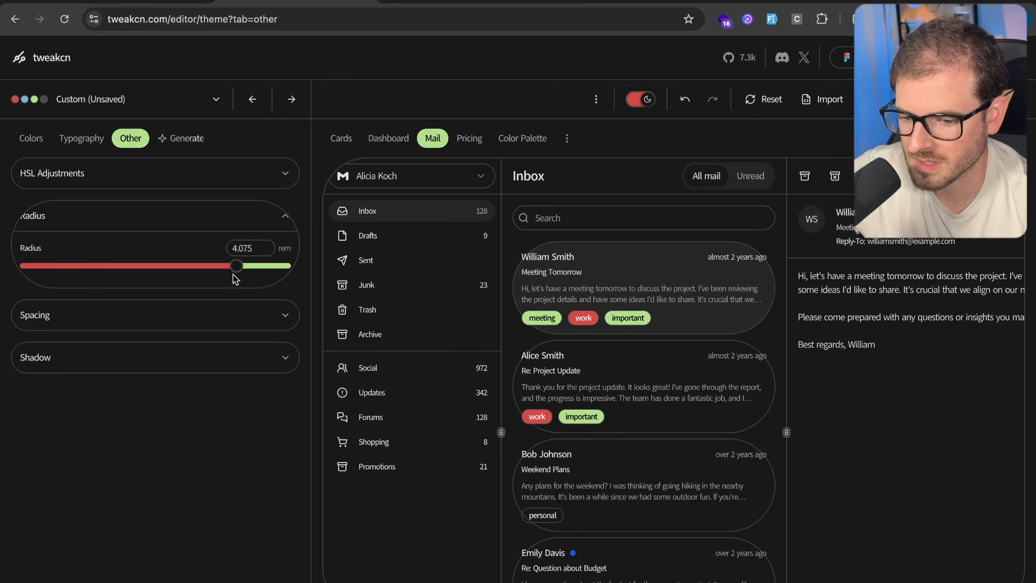
{"action": "left_click_drag", "start_coordinate": [236, 266], "coordinate": [25, 266]}
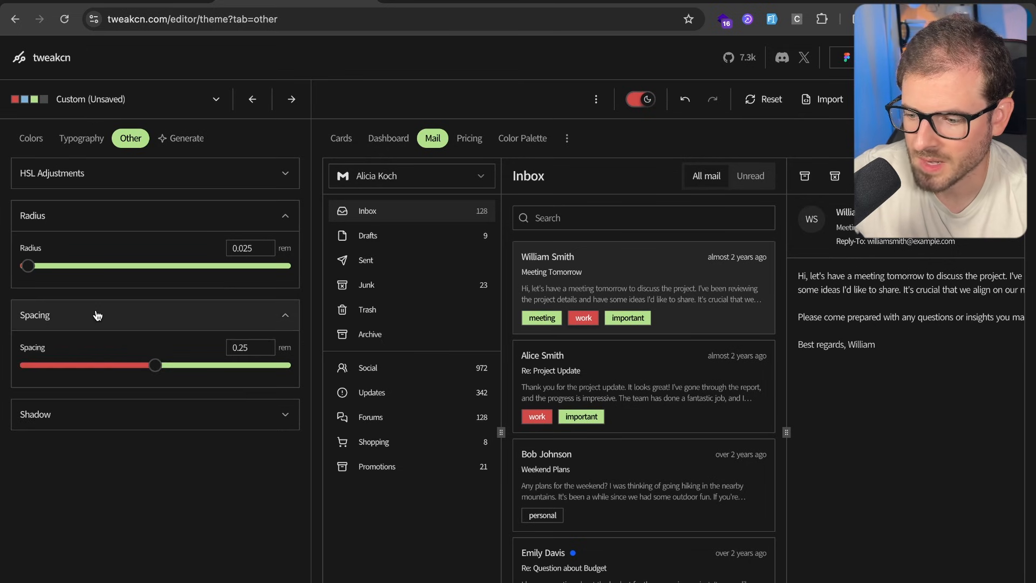
Adjust the theme spacing up and down, settling at 0.21rem
{"action": "left_click_drag", "start_coordinate": [155, 365], "coordinate": [192, 398]}
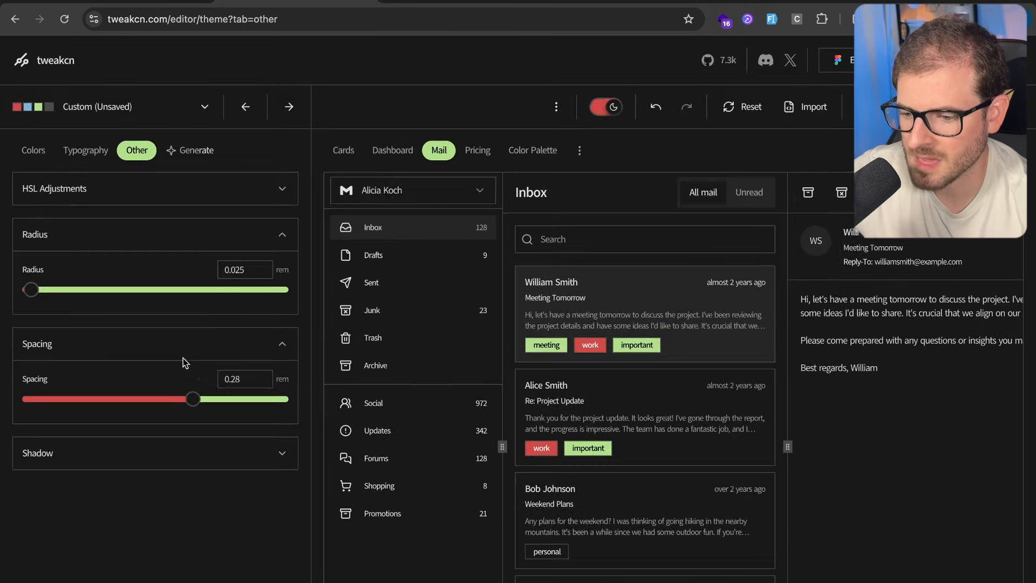
{"action": "left_click_drag", "start_coordinate": [192, 398], "coordinate": [140, 354]}
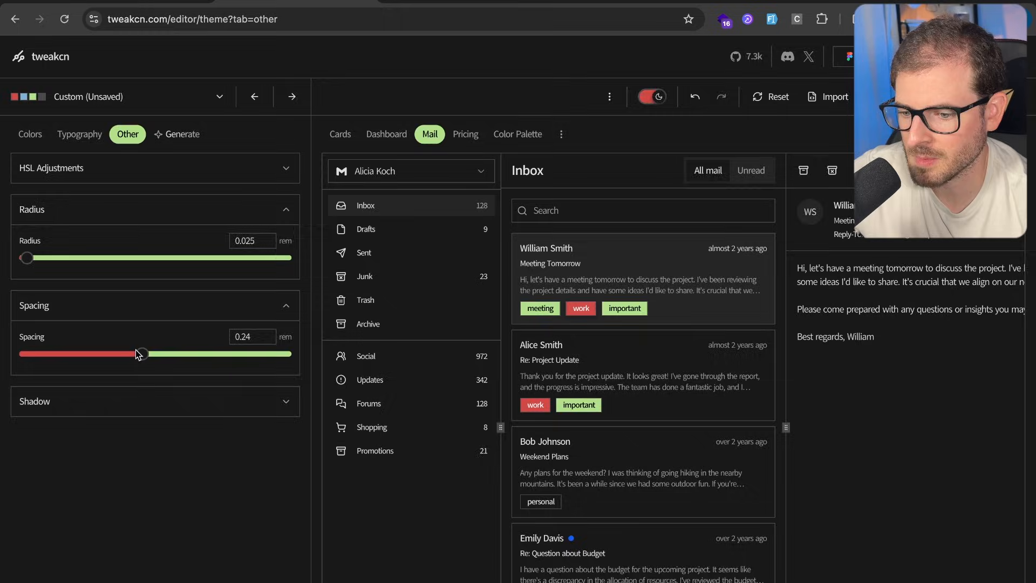
{"action": "left_click_drag", "start_coordinate": [141, 355], "coordinate": [180, 388]}
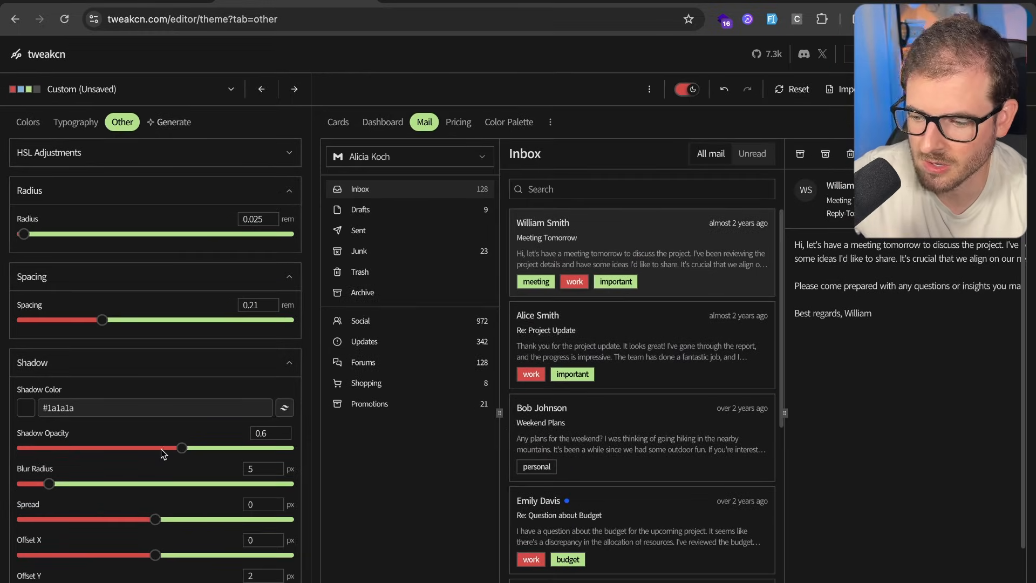
Raise the shadow opacity to 0.75 for the white glow shadow
{"action": "left_click", "coordinate": [26, 408]}
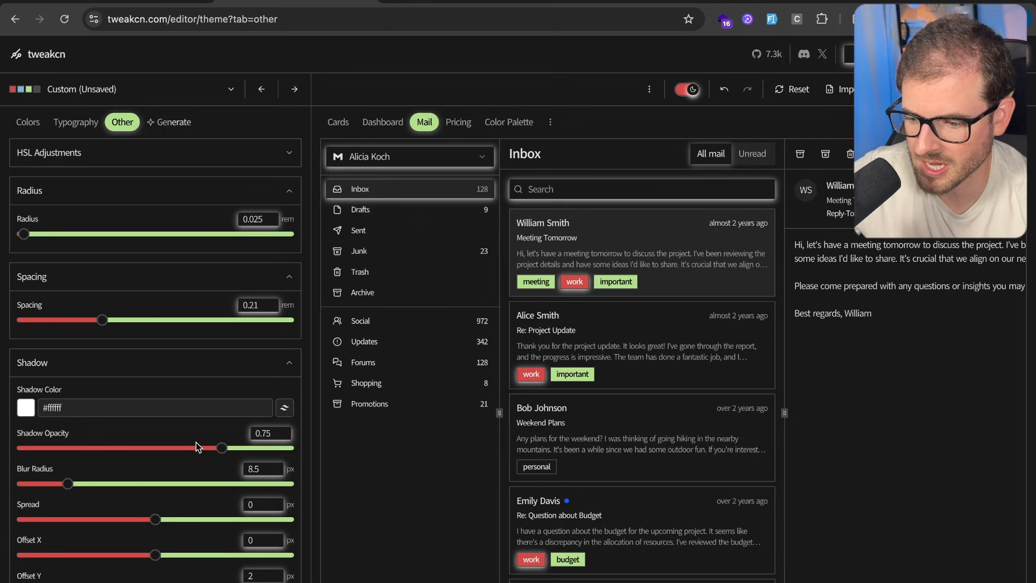
{"action": "left_click", "coordinate": [173, 122]}
{"action": "type", "text": "refactor my theeme to look more like"}
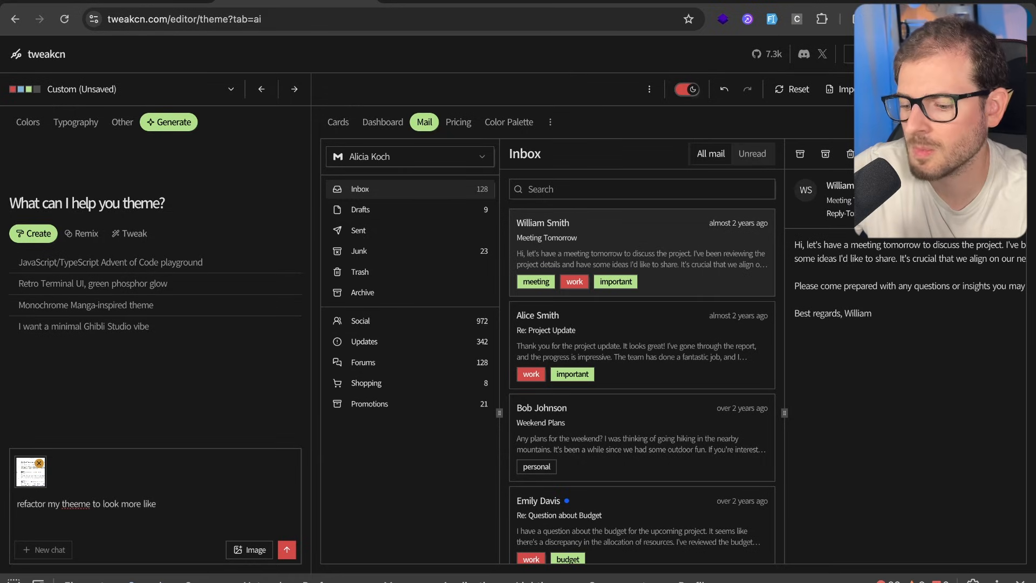
Write the AI prompt 'refactor my theme to look more like the attached image'
{"action": "type", "text": "the attached image"}
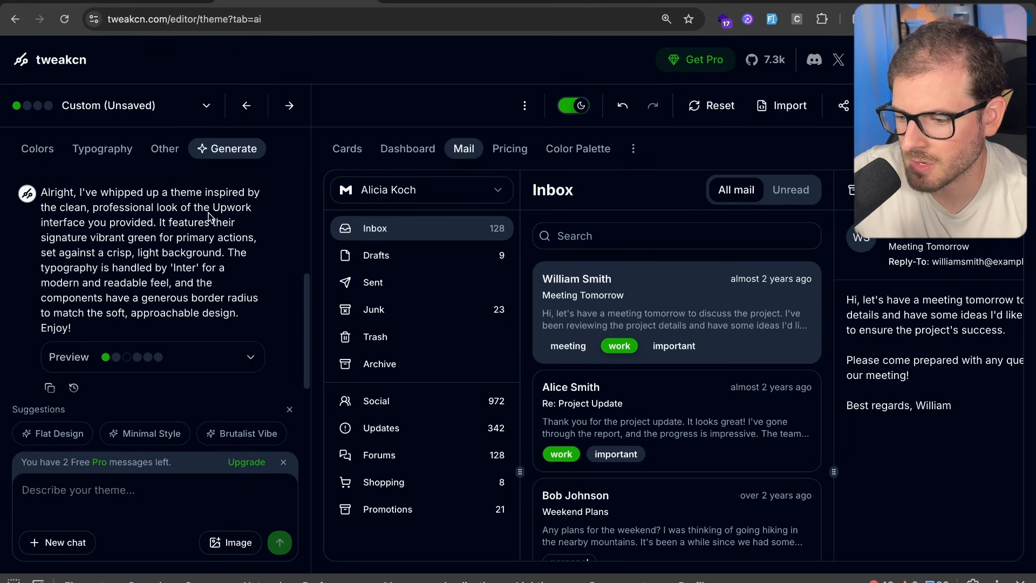
{"action": "mouse_move", "coordinate": [78, 241]}
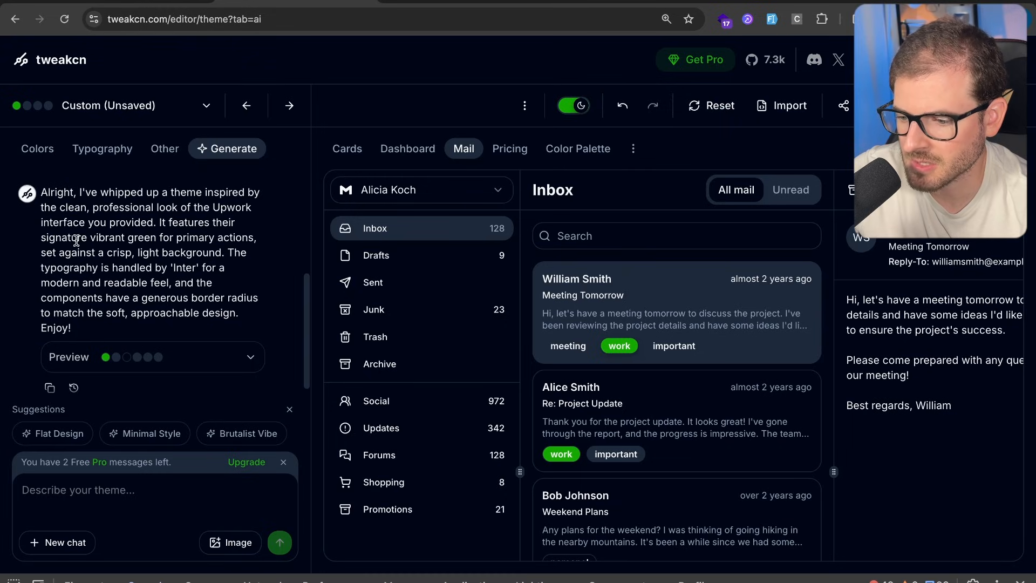
Preview the generated Upwork-style green theme in light and dark modes
{"action": "scroll", "scroll_direction": "down", "scroll_amount": 3}
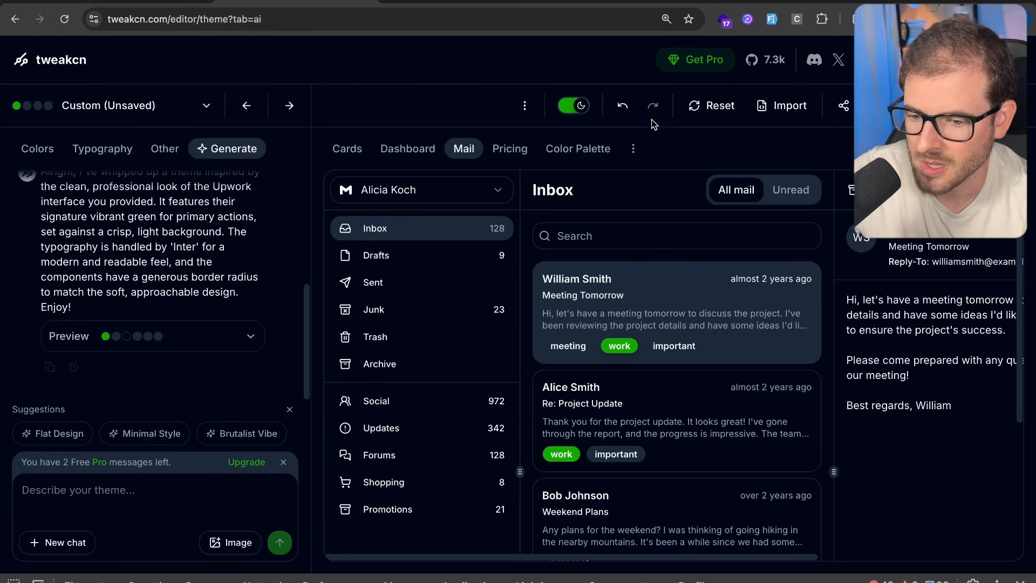
{"action": "left_click", "coordinate": [573, 106]}
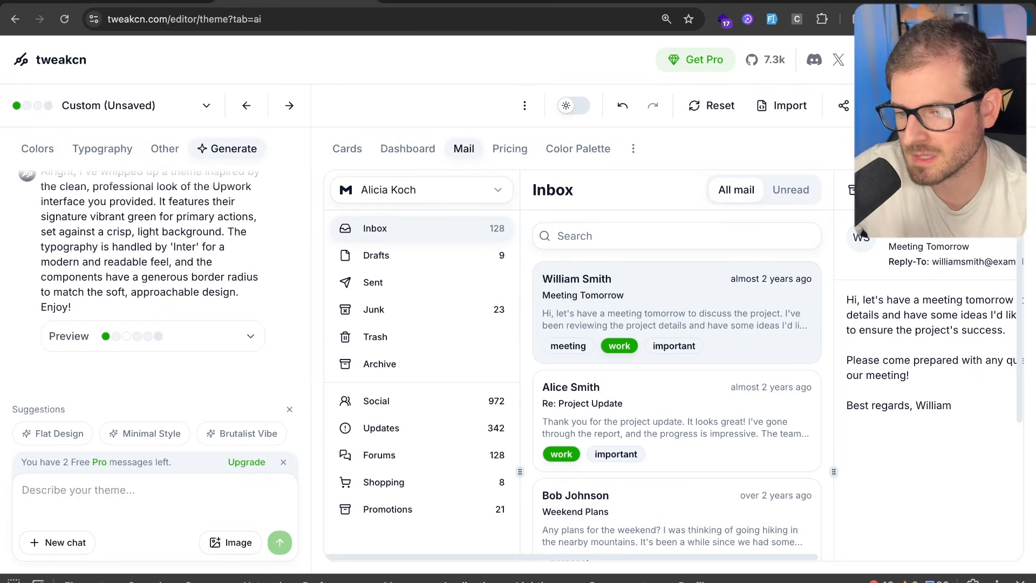
{"action": "mouse_move", "coordinate": [574, 106]}
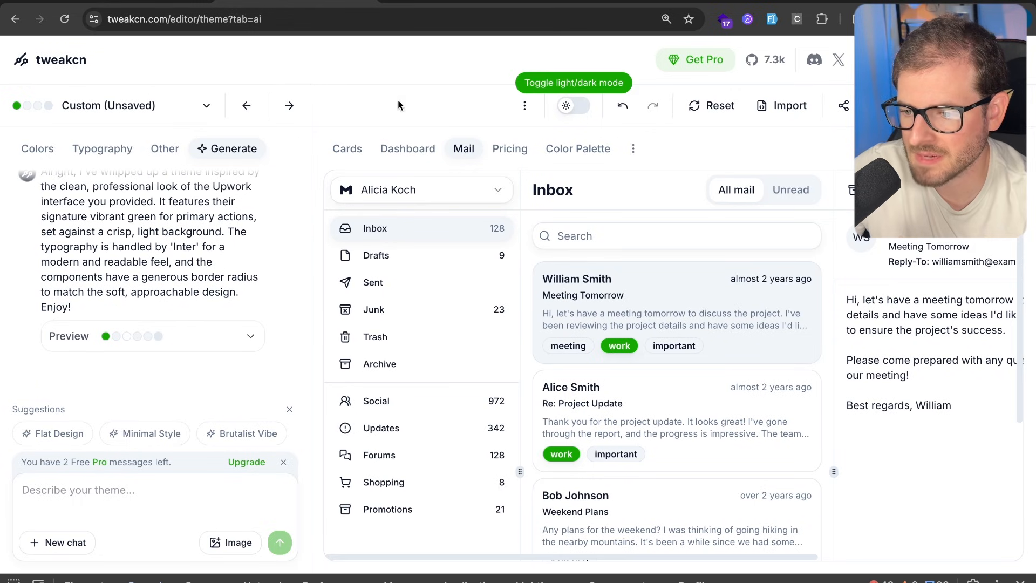
{"action": "mouse_move", "coordinate": [537, 166]}
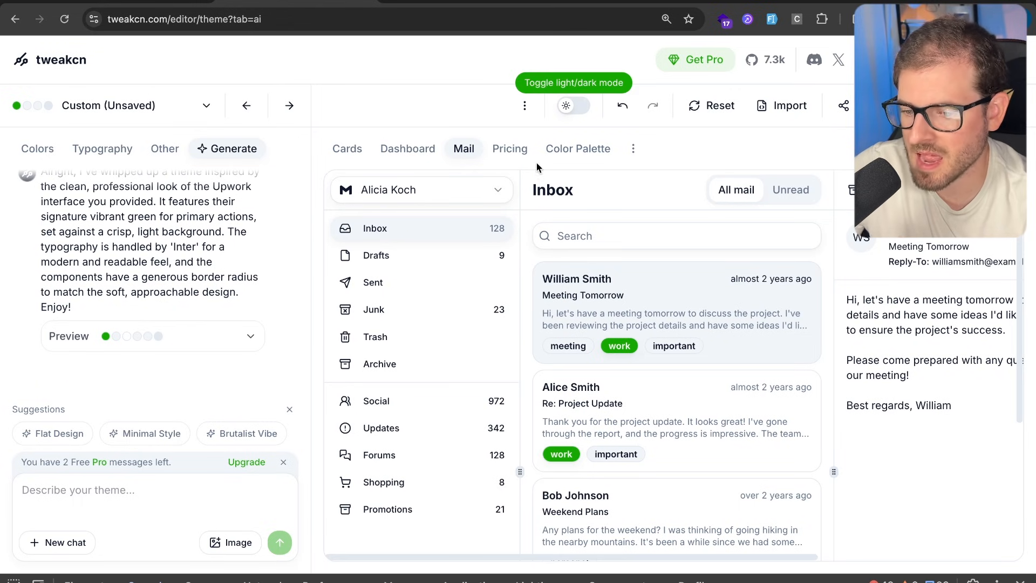
{"action": "mouse_move", "coordinate": [445, 275]}
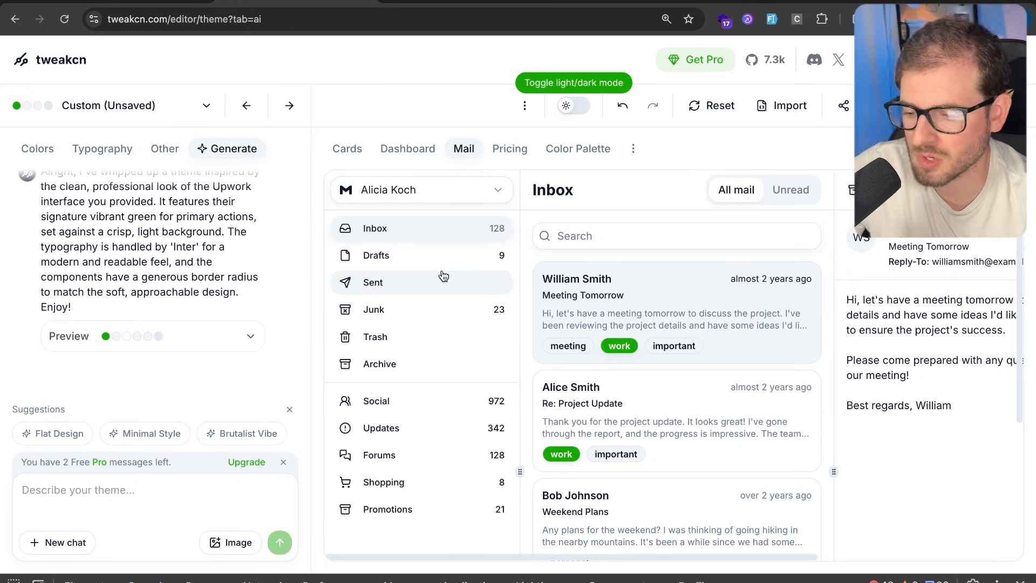
{"action": "left_click", "coordinate": [574, 106]}
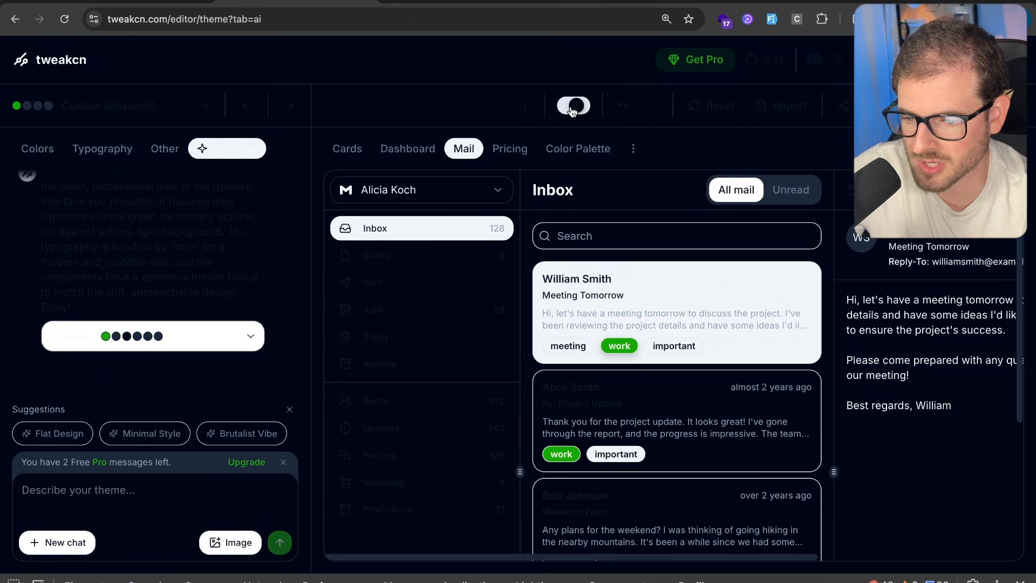
{"action": "left_click", "coordinate": [573, 105]}
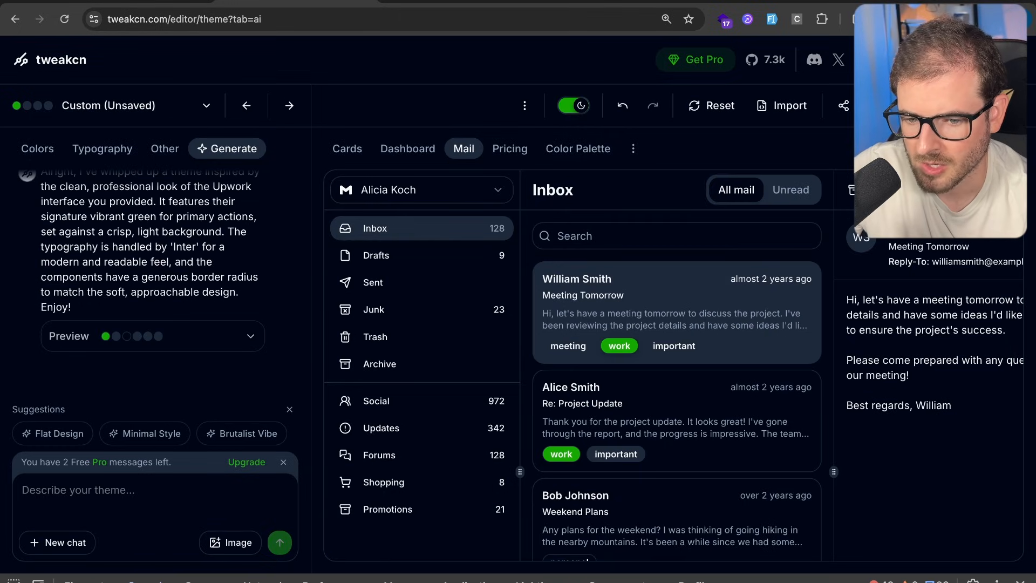
Reveal the generated theme's index.css code in the Theme Code dialog
{"action": "left_click", "coordinate": [844, 106]}
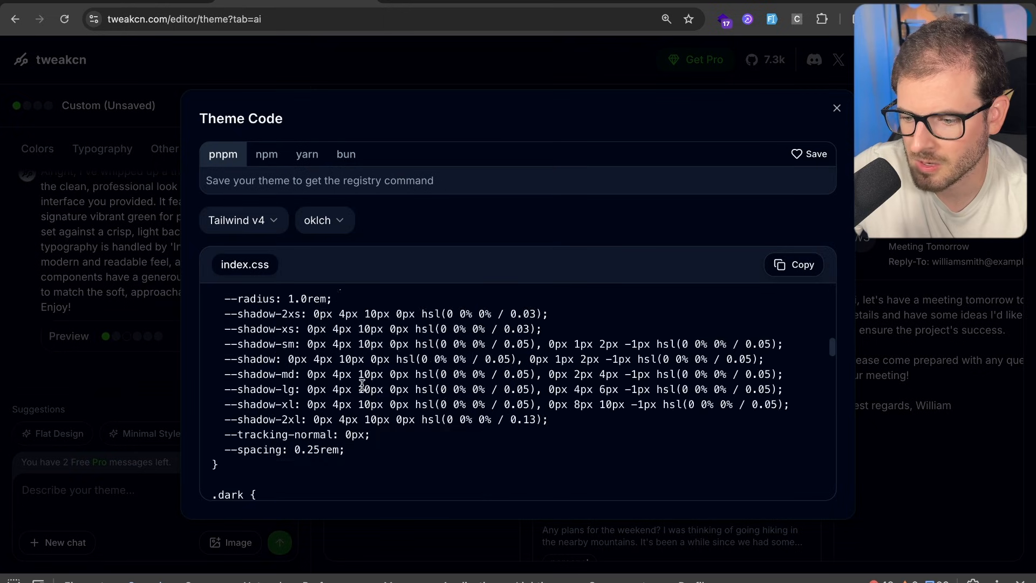
{"action": "scroll", "scroll_direction": "down", "scroll_amount": 3}
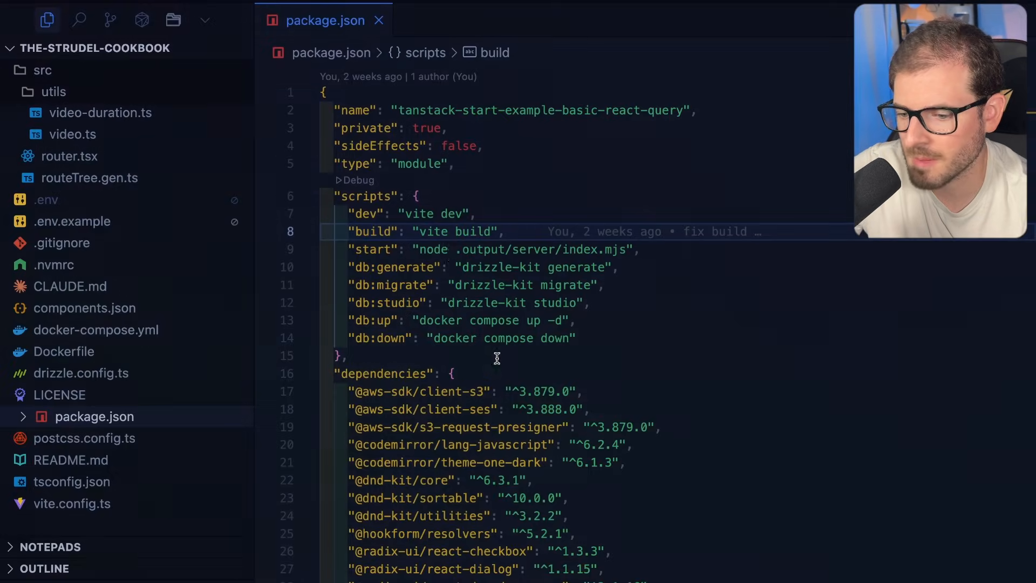
Locate and load app.css from src/styles via quick file search 'cs'
{"action": "type", "text": "cs"}
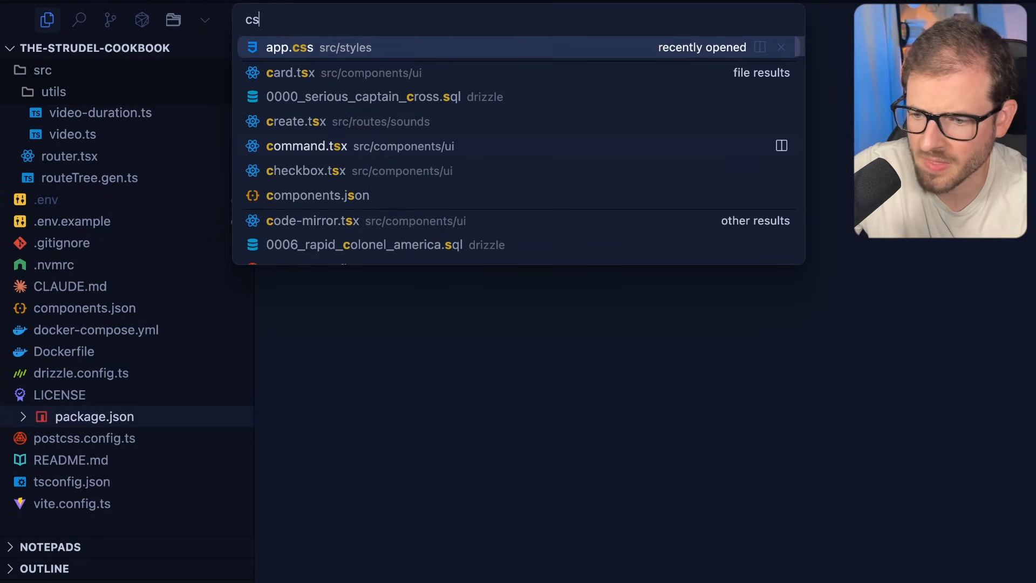
{"action": "left_click", "coordinate": [288, 48]}
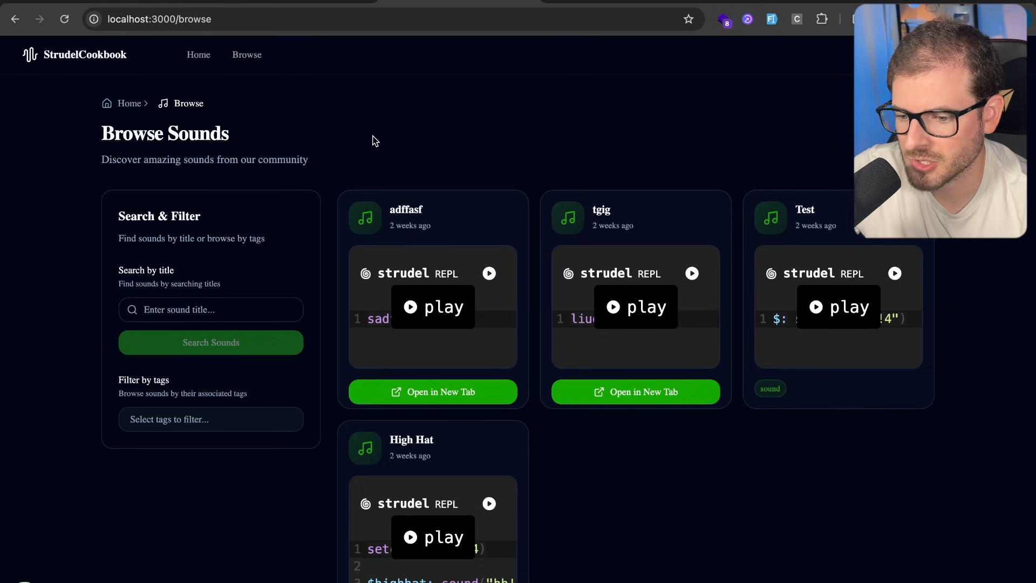
{"action": "mouse_move", "coordinate": [755, 125]}
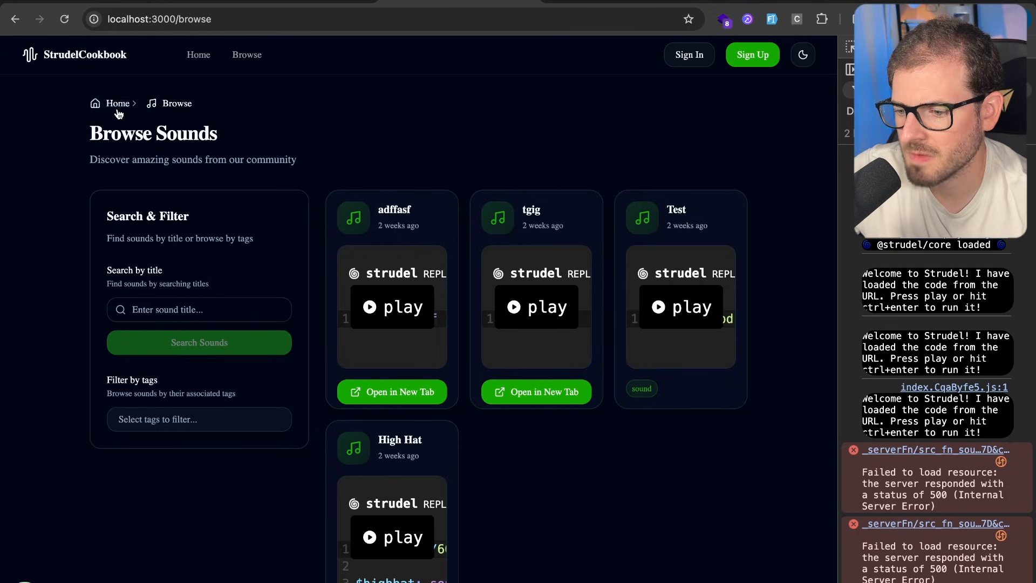
Scroll the DevTools console on the localhost:3000/browse page with its green buttons
{"action": "scroll", "scroll_direction": "down", "scroll_amount": 3}
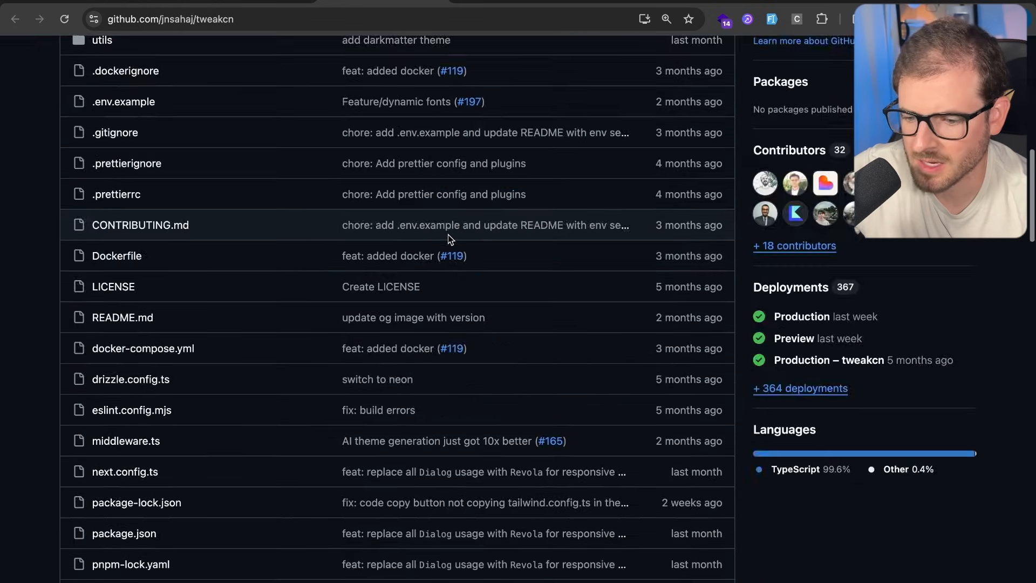
Scroll the jnsahaj/tweakcn README through motivation, features and setup to Star History
{"action": "scroll", "scroll_direction": "down", "scroll_amount": 3}
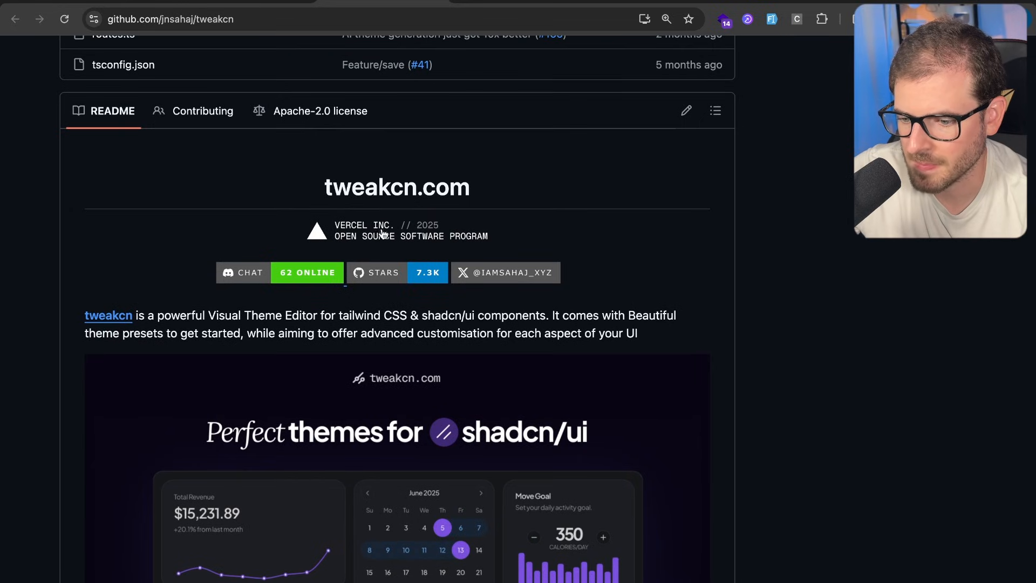
{"action": "scroll", "scroll_direction": "down", "scroll_amount": 3}
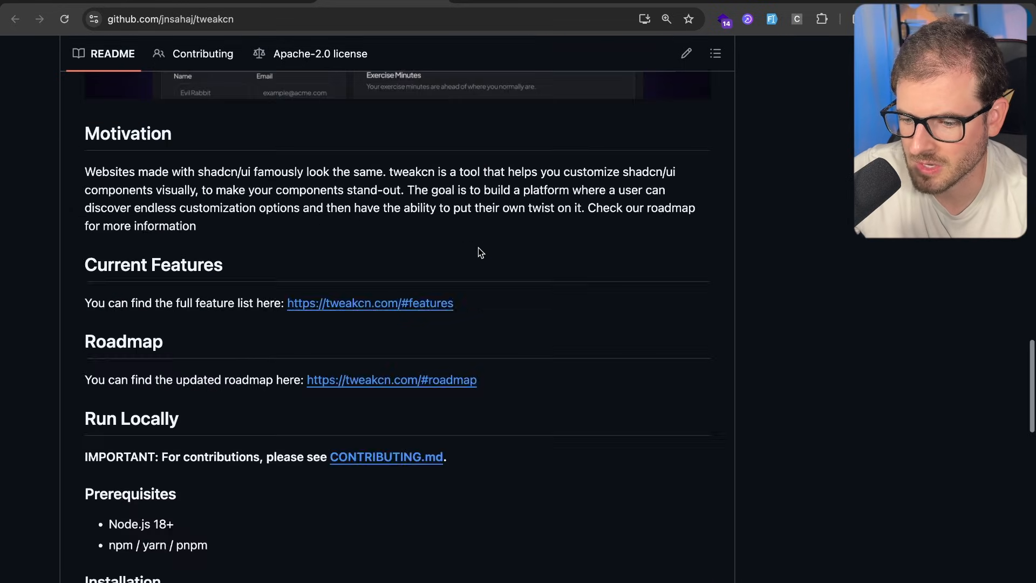
{"action": "scroll", "scroll_direction": "down", "scroll_amount": 3}
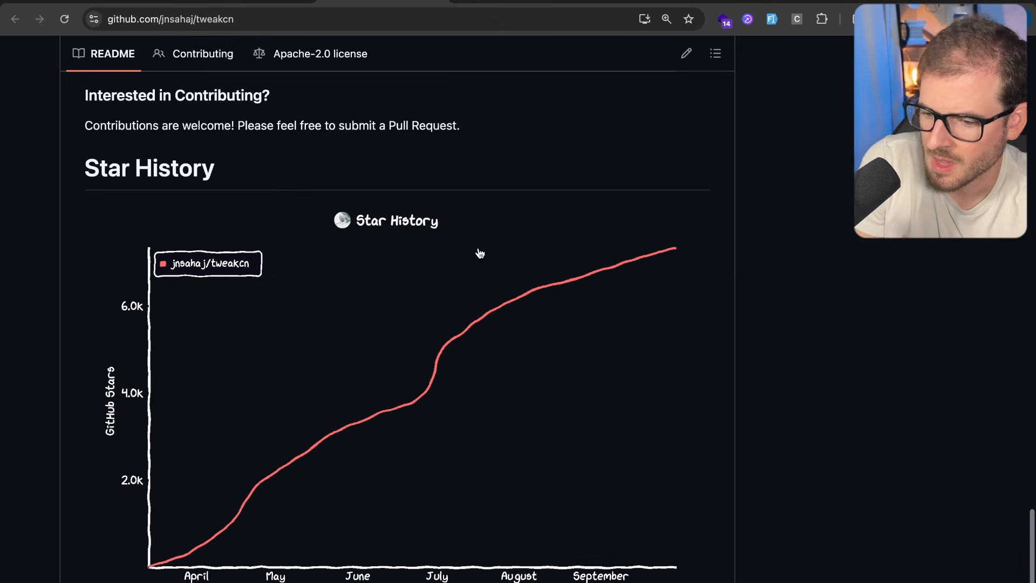